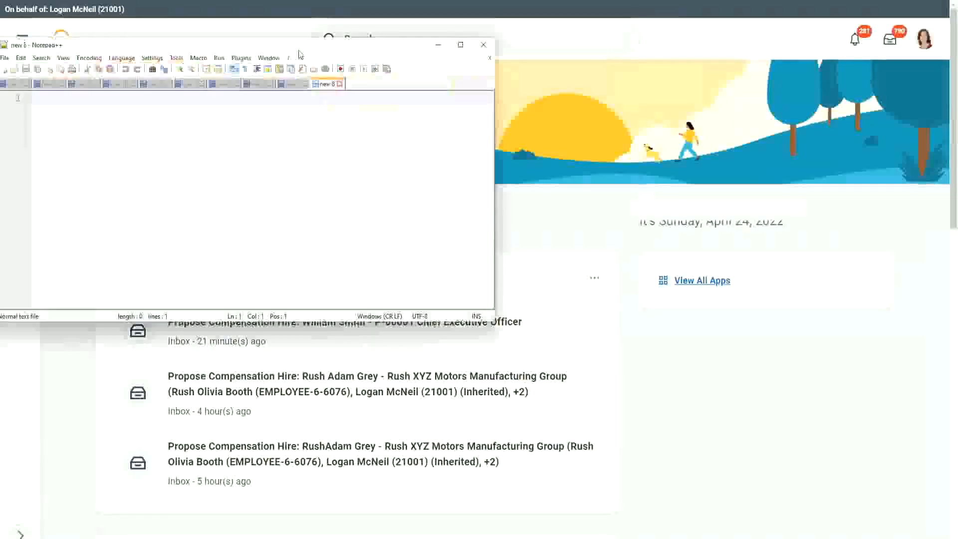
# Step: Maximize the Notepad++ window so the blank note fills the screen
pyautogui.click(459, 45)
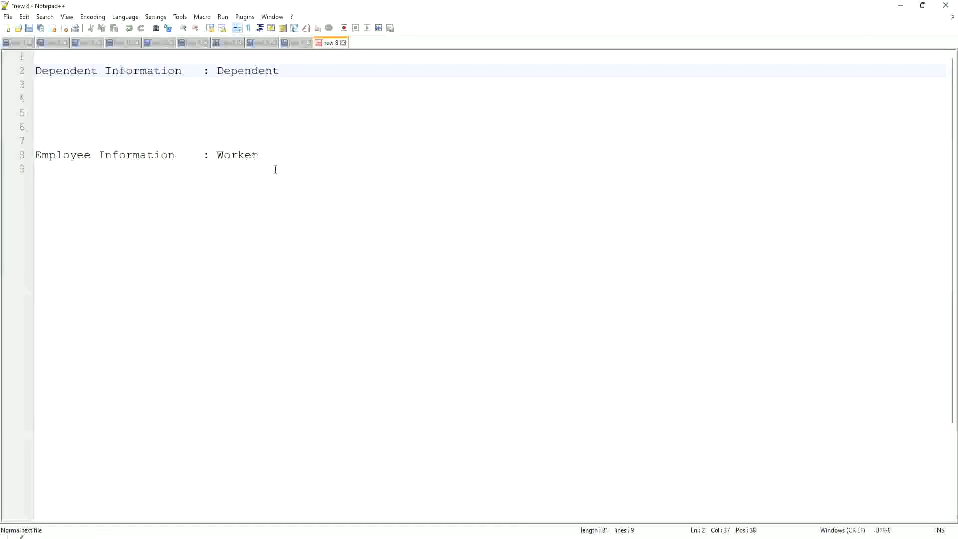
pyautogui.click(244, 69)
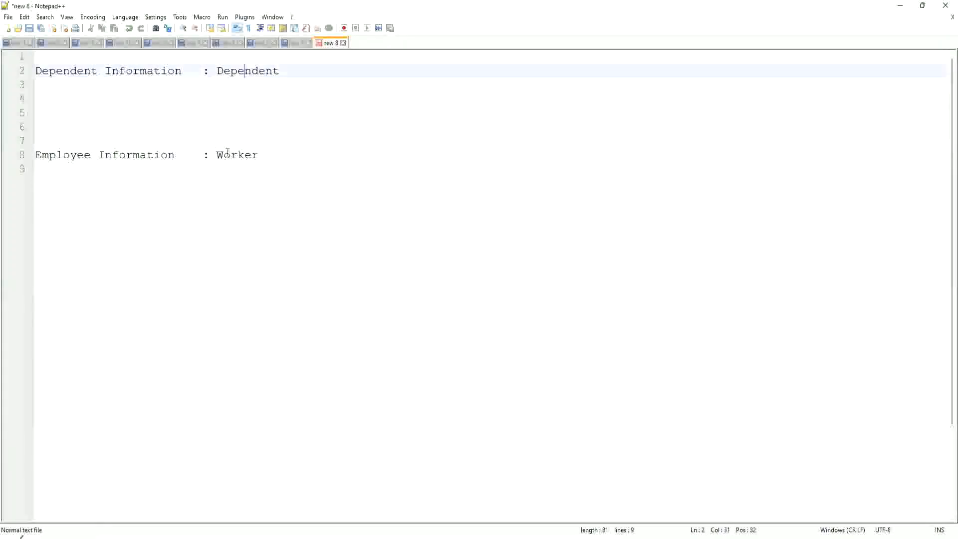
pyautogui.click(230, 155)
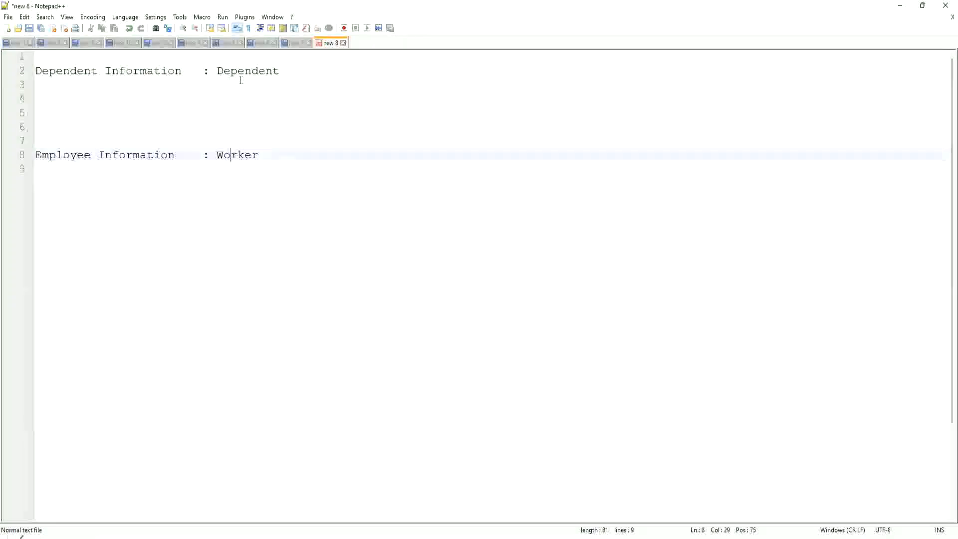
pyautogui.click(246, 71)
pyautogui.write('Wor')
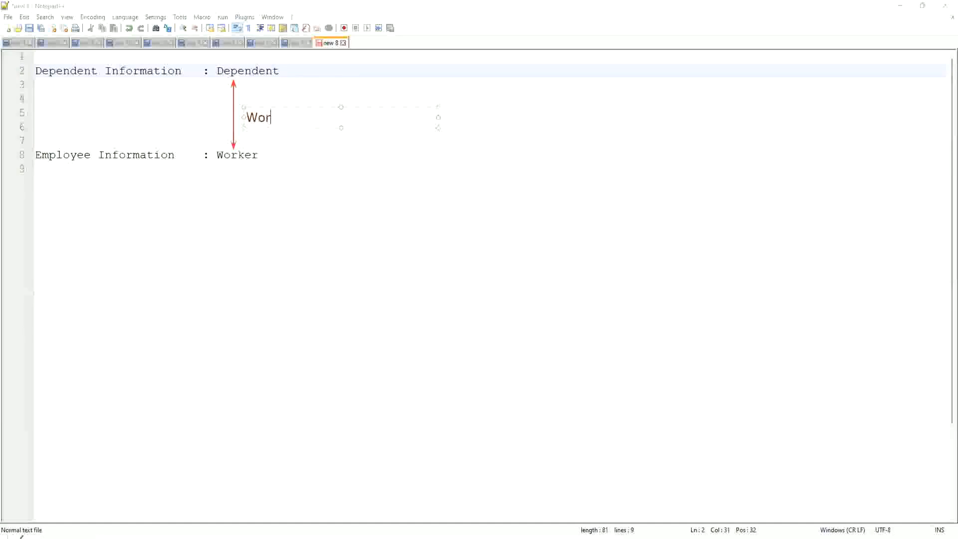
# Step: Label the arrow callout 'Worker:Dependent(s) = 1:many'
pyautogui.write('ker')
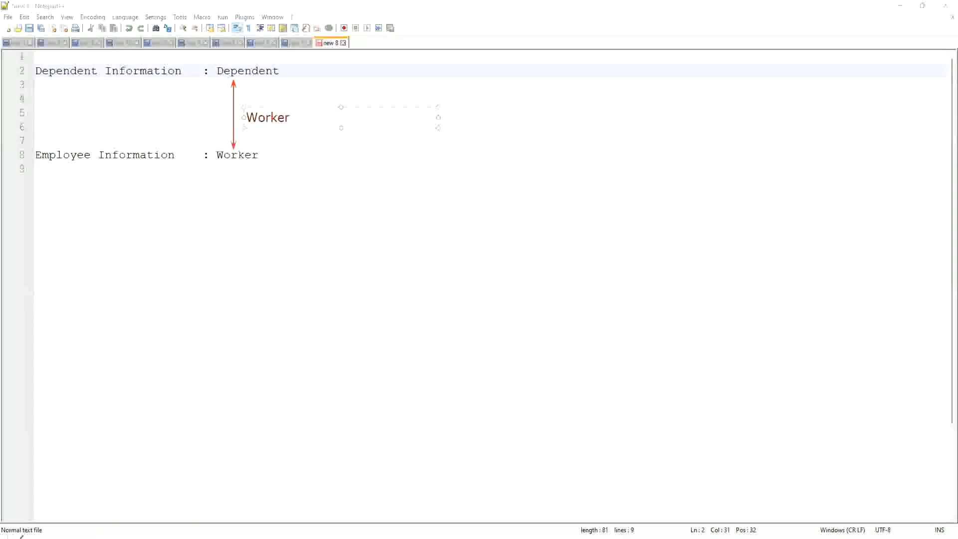
pyautogui.write(':Dependent(s')
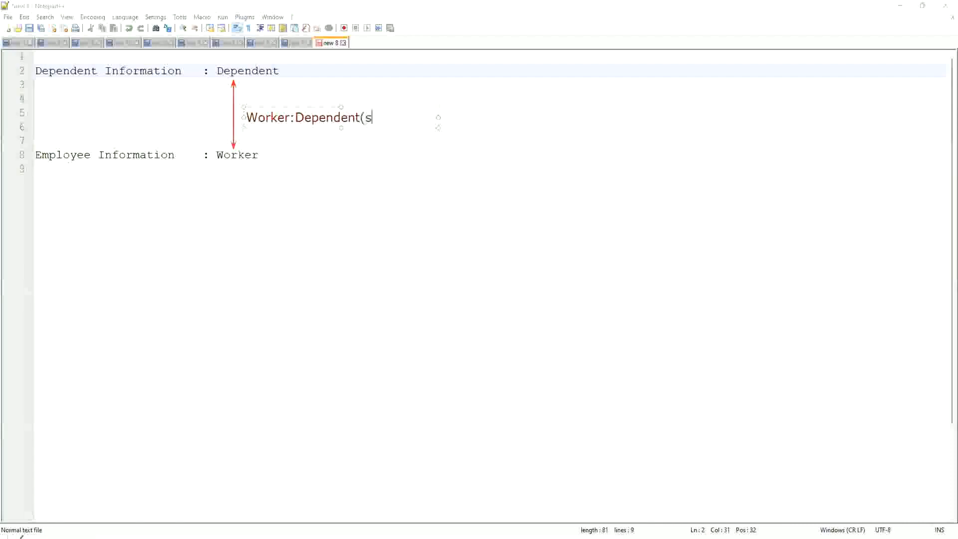
pyautogui.write(') =')
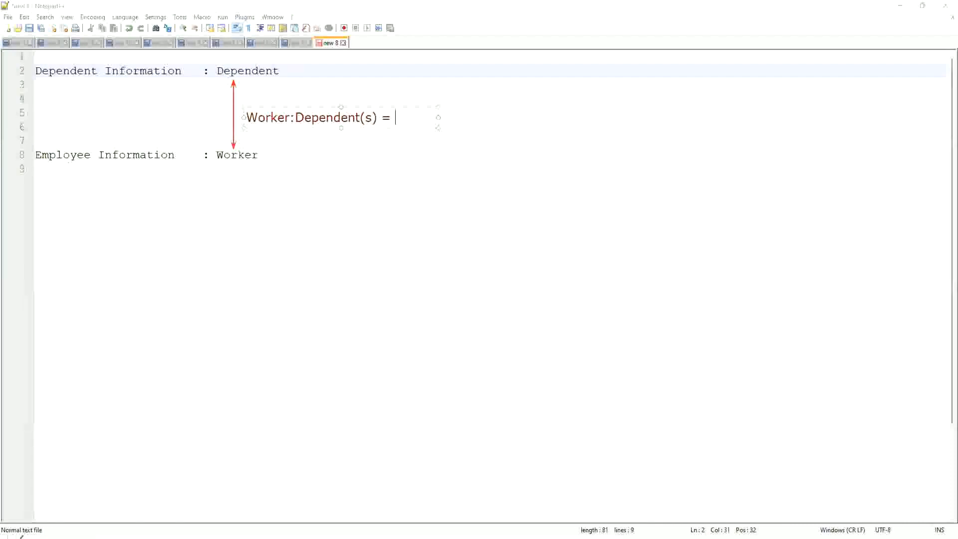
pyautogui.write('1:ma')
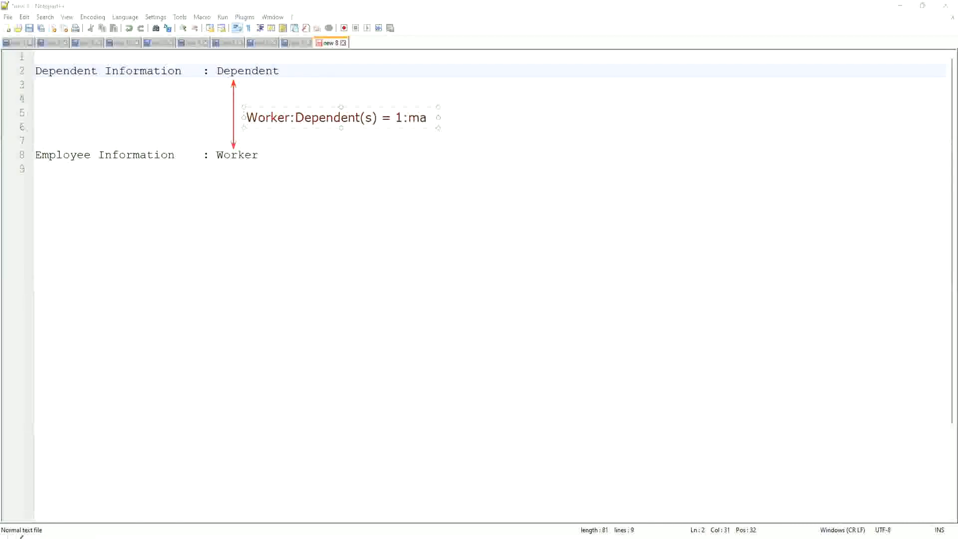
pyautogui.write('ny')
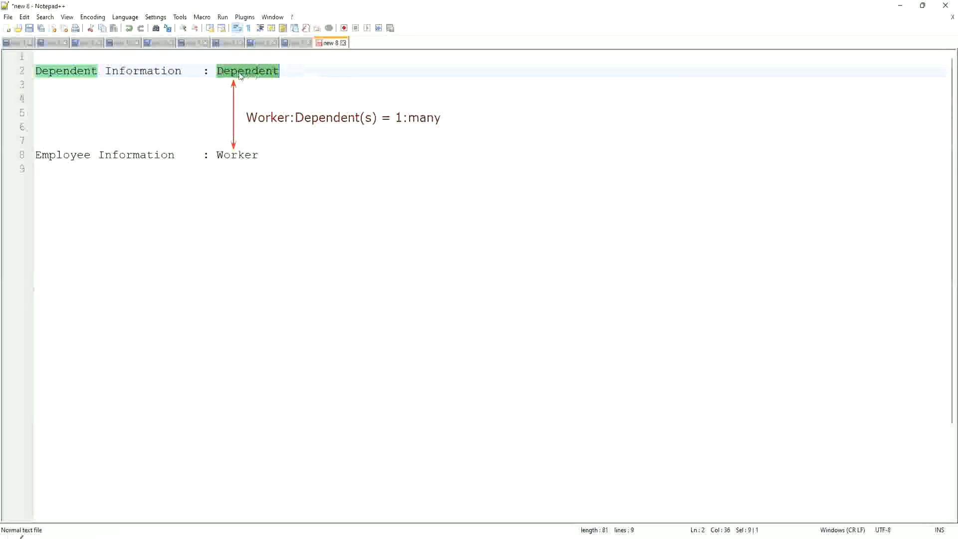
pyautogui.click(233, 71)
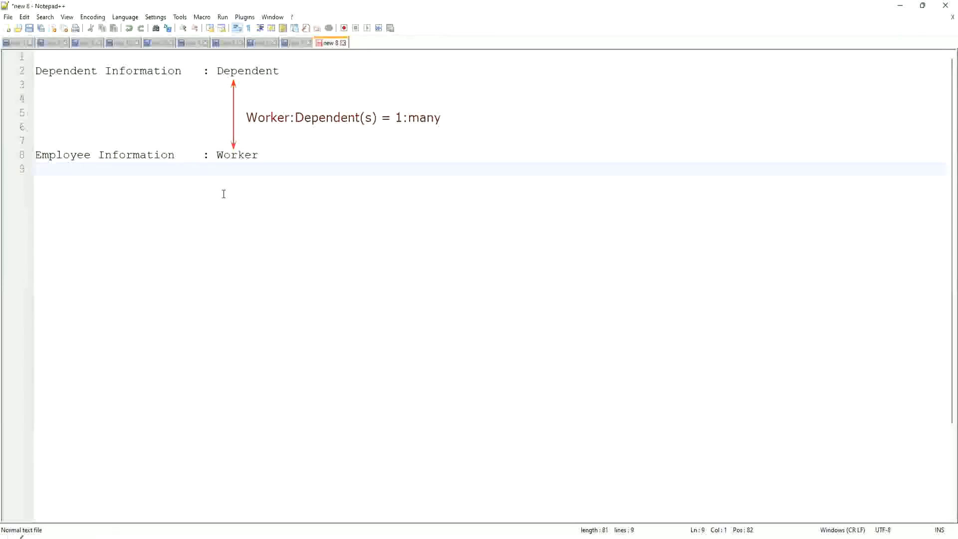
# Step: Write 'Age of the Eldest Dependent of a Worker' on a new line below Employee Information
pyautogui.write('\\')
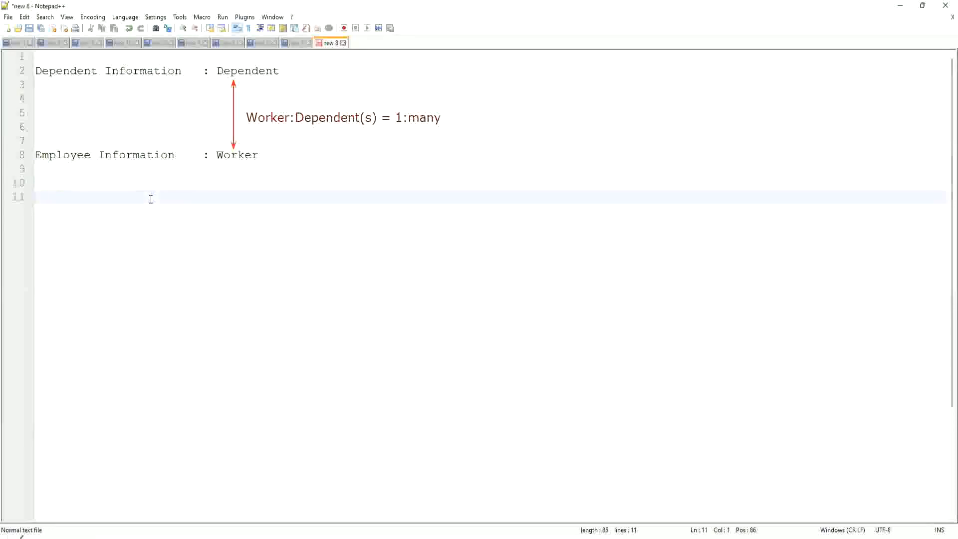
pyautogui.write('Age of the El')
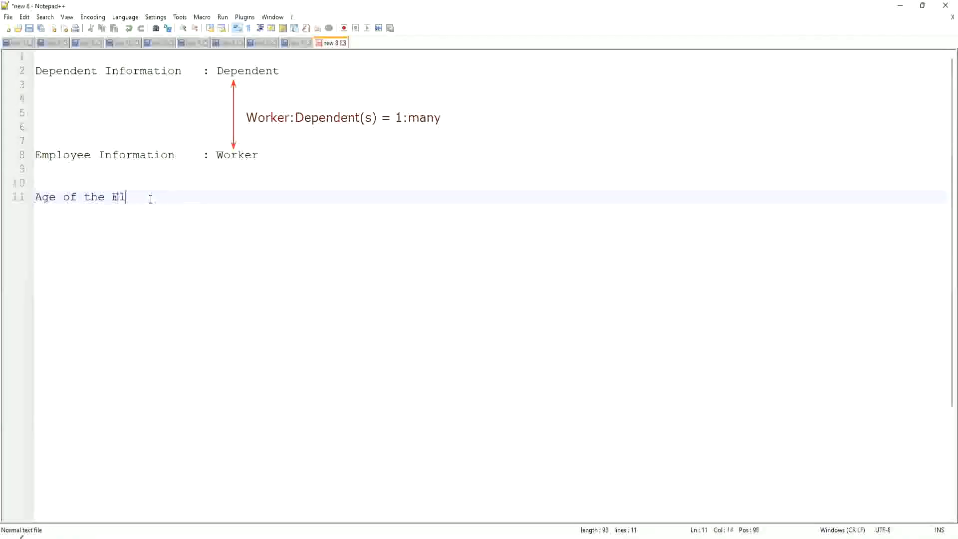
pyautogui.write('dest Dependent')
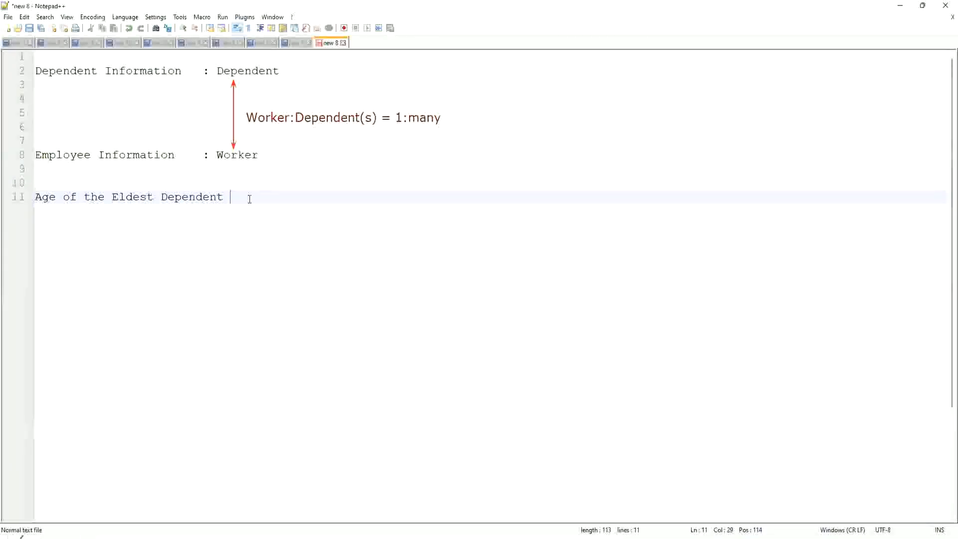
pyautogui.write('o')
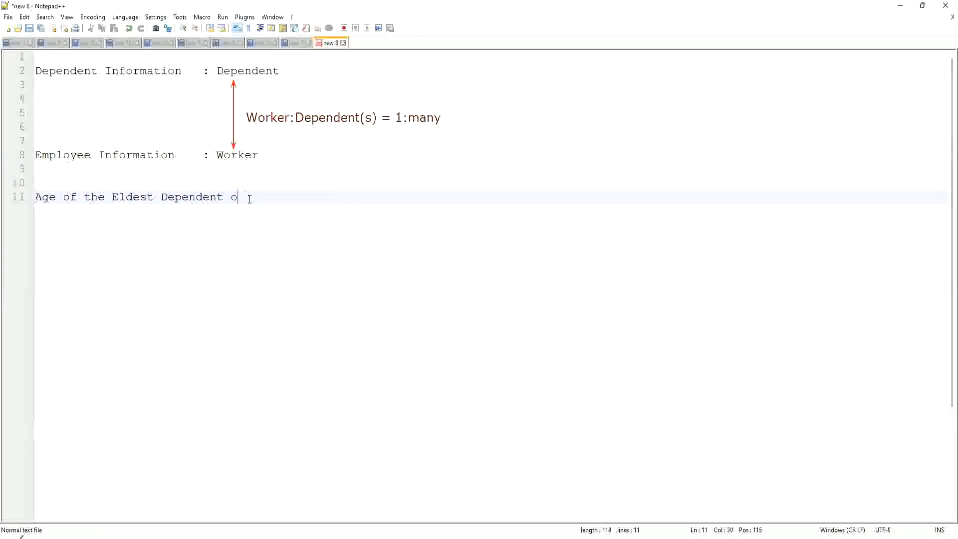
pyautogui.write('f a Worker')
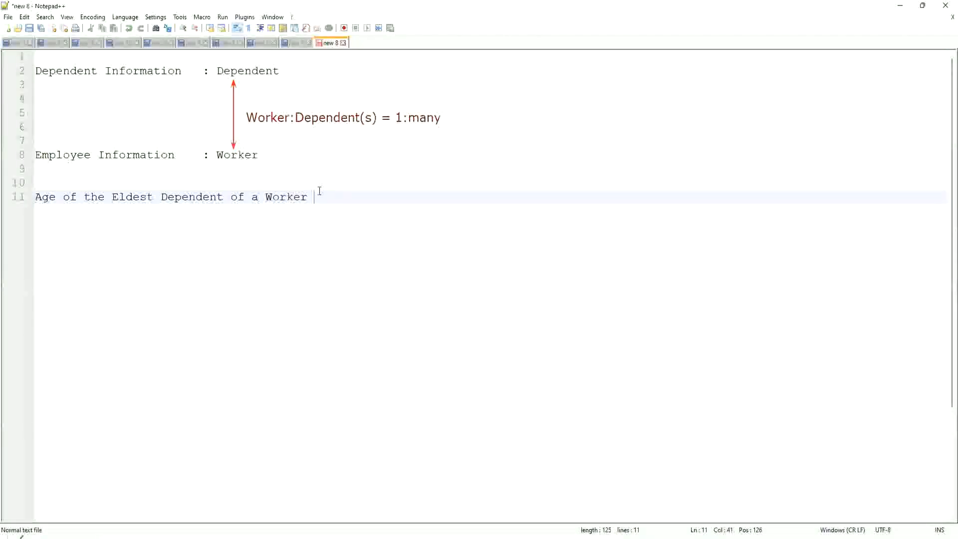
# Step: Insert blank lines beneath the 'Age of the Eldest Dependent of a Worker' line
pyautogui.press('Enter')
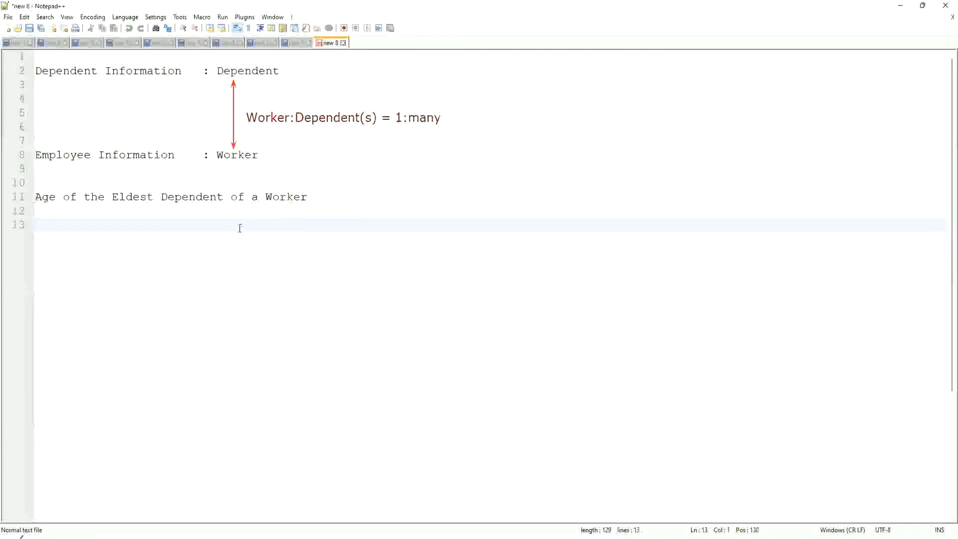
pyautogui.moveTo(209, 237)
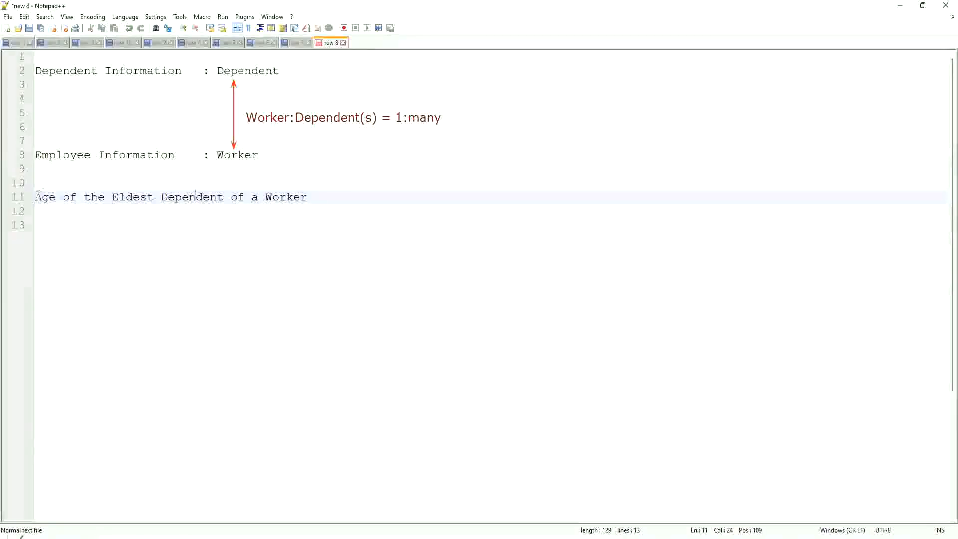
# Step: Highlight the 'Age of the Eldest Dependent' phrase, then add blank lines after the Worker note
pyautogui.moveTo(36, 196); pyautogui.dragTo(223, 197)
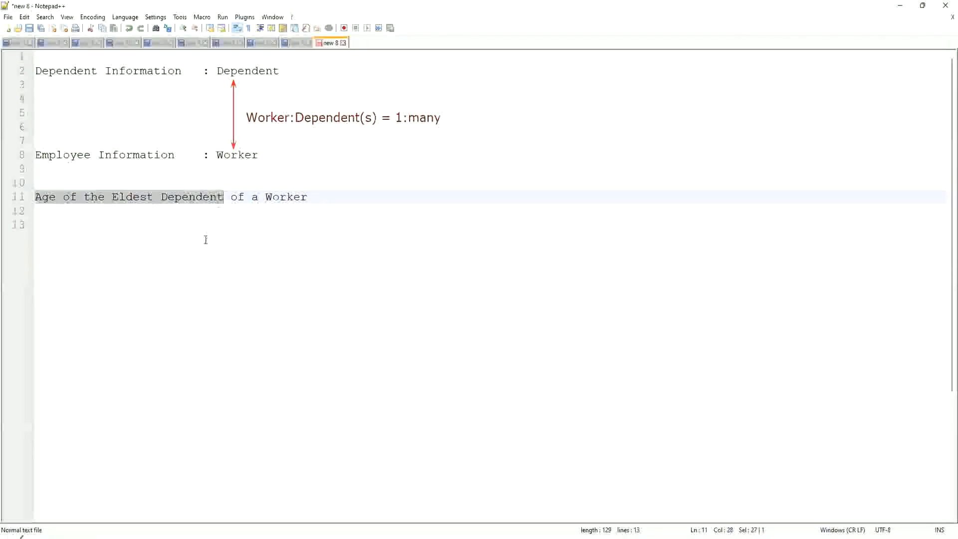
pyautogui.moveTo(171, 221)
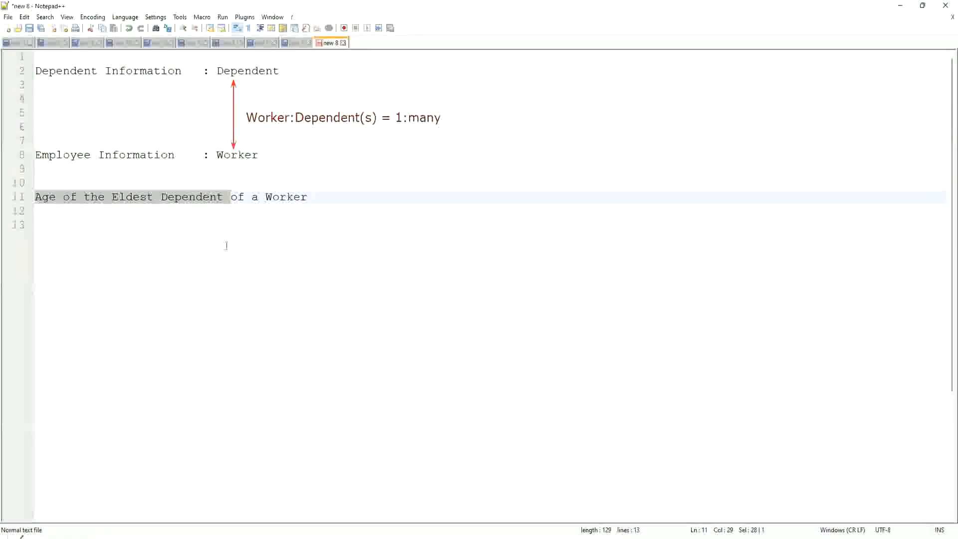
pyautogui.click(254, 196)
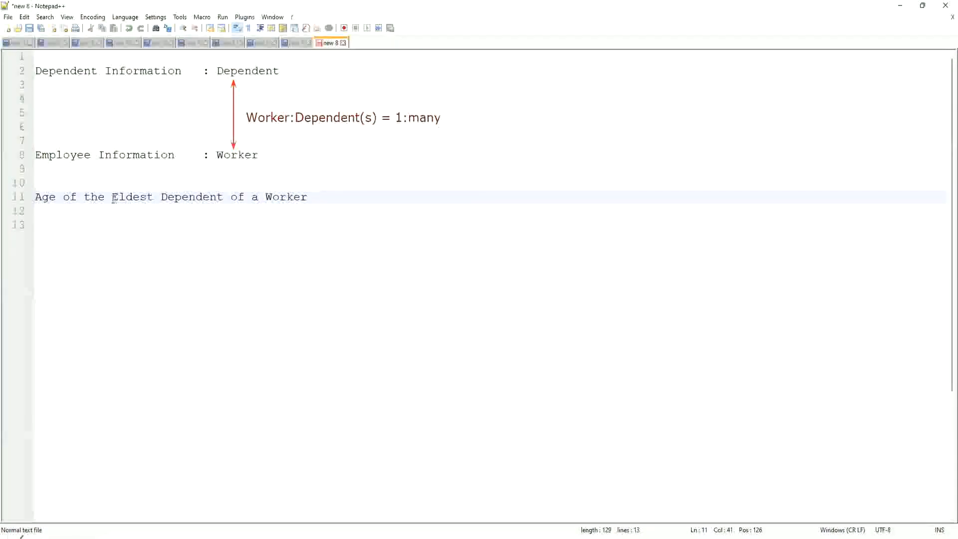
pyautogui.moveTo(112, 196); pyautogui.dragTo(307, 197)
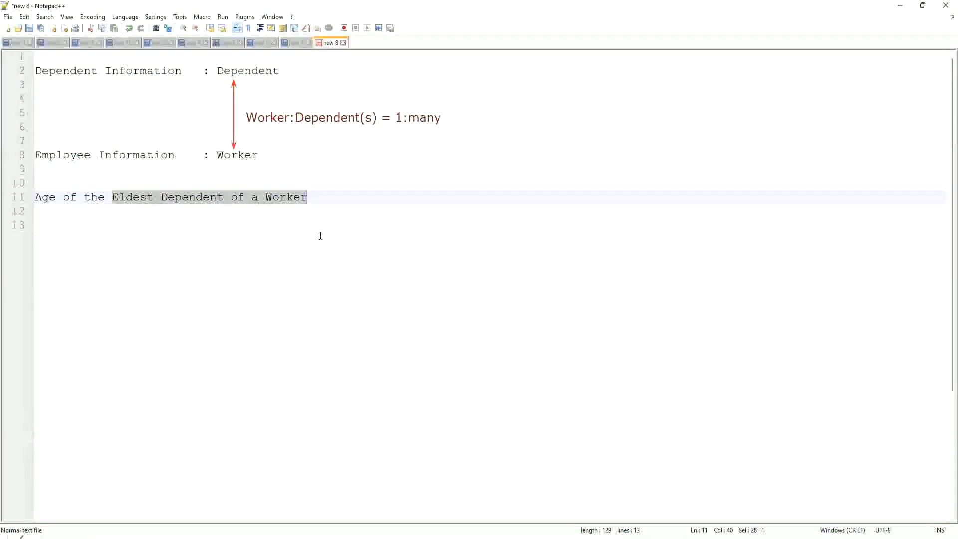
pyautogui.moveTo(324, 203)
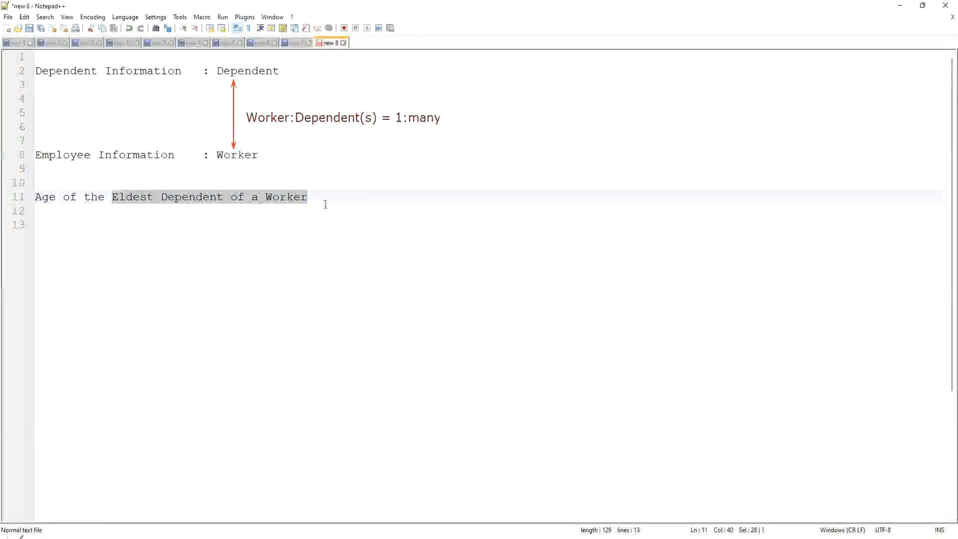
pyautogui.click(313, 196)
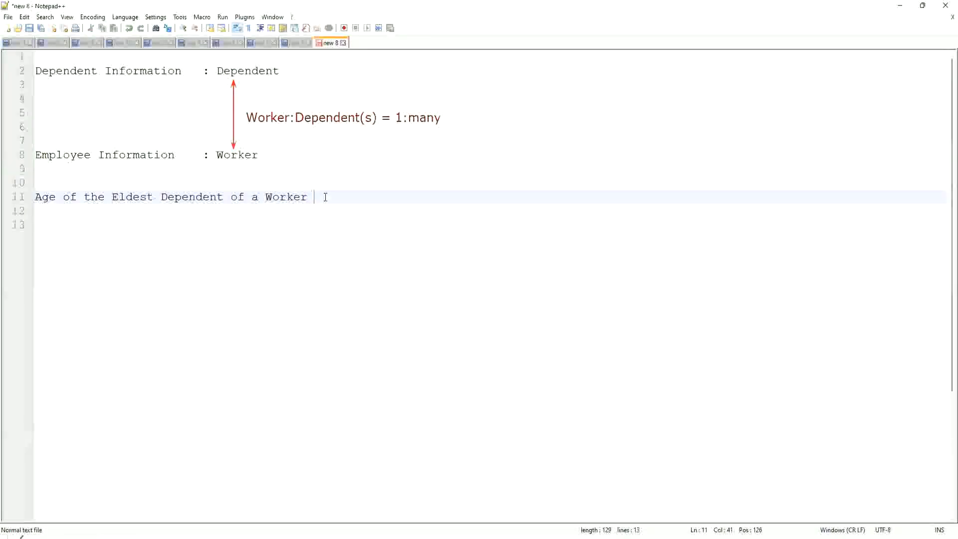
pyautogui.press('Enter')
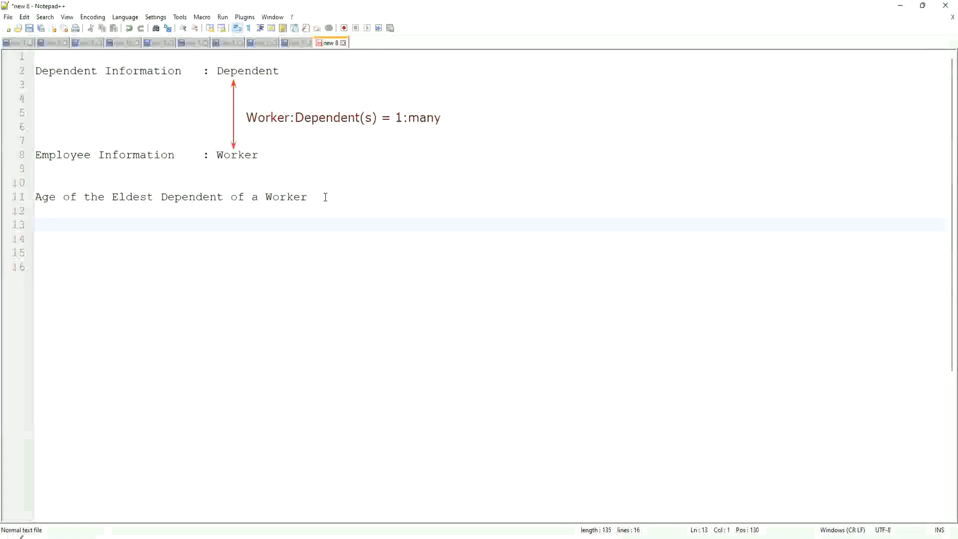
# Step: Add 'How to find the Eldest Dependent ??' and 'Basis of the Age of the Dependent' lines
pyautogui.write('How to')
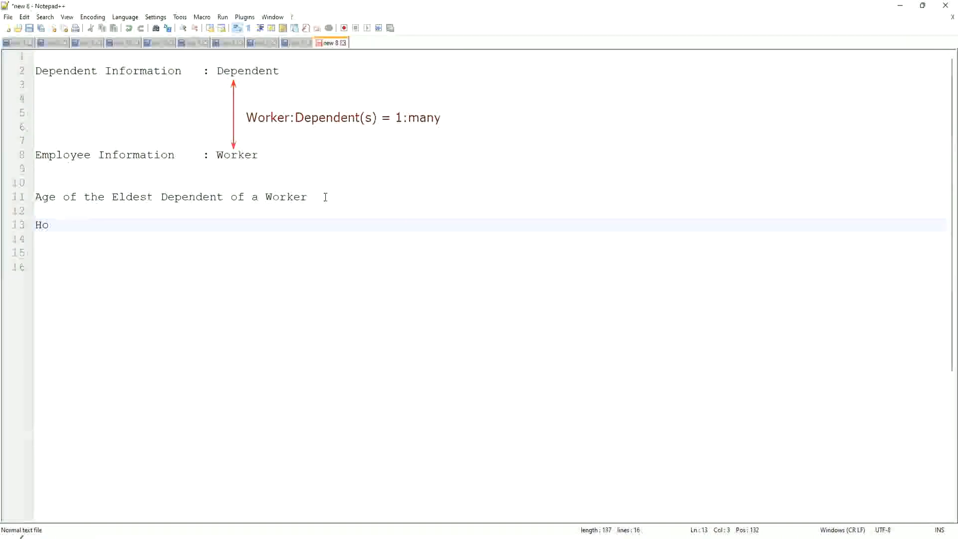
pyautogui.write('w to find the Eldest Dependent')
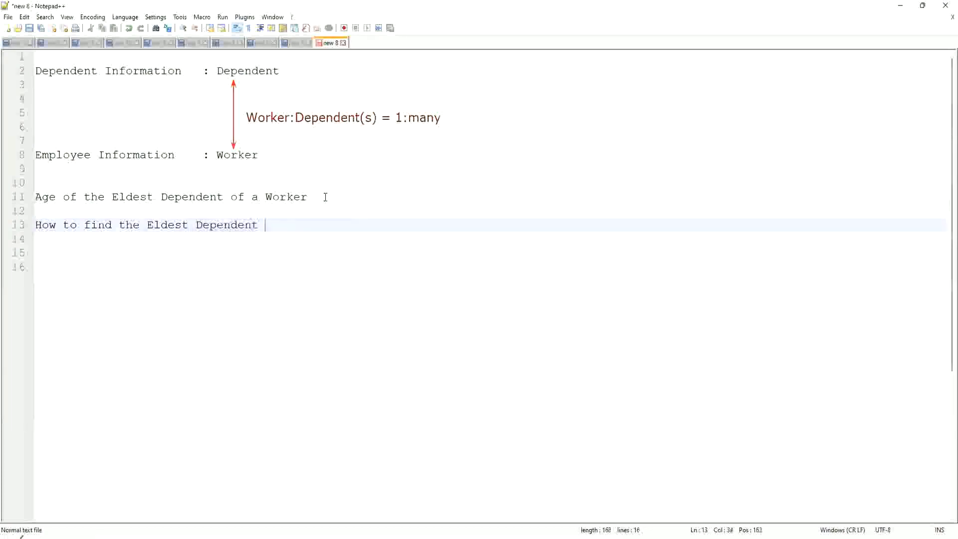
pyautogui.write('??')
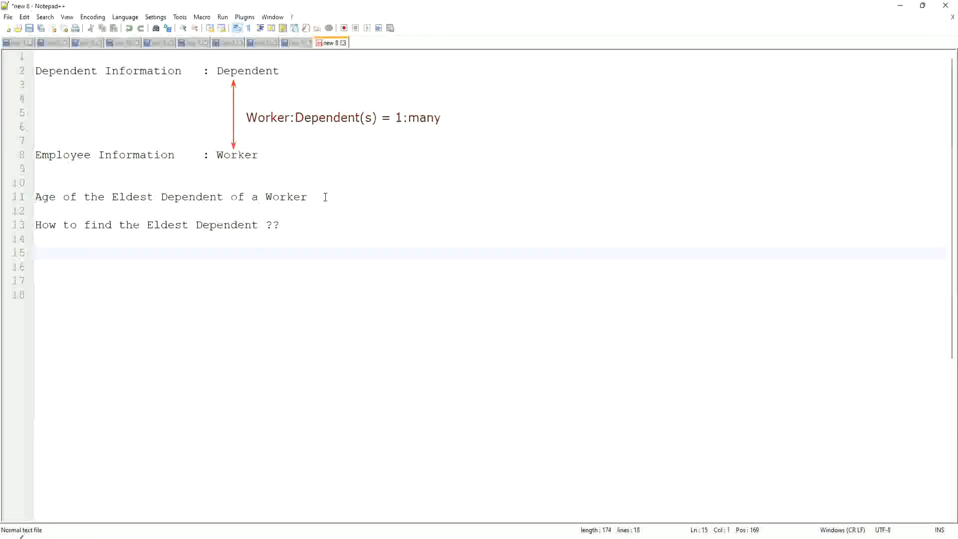
pyautogui.write('Basis of the Age of the Dependent')
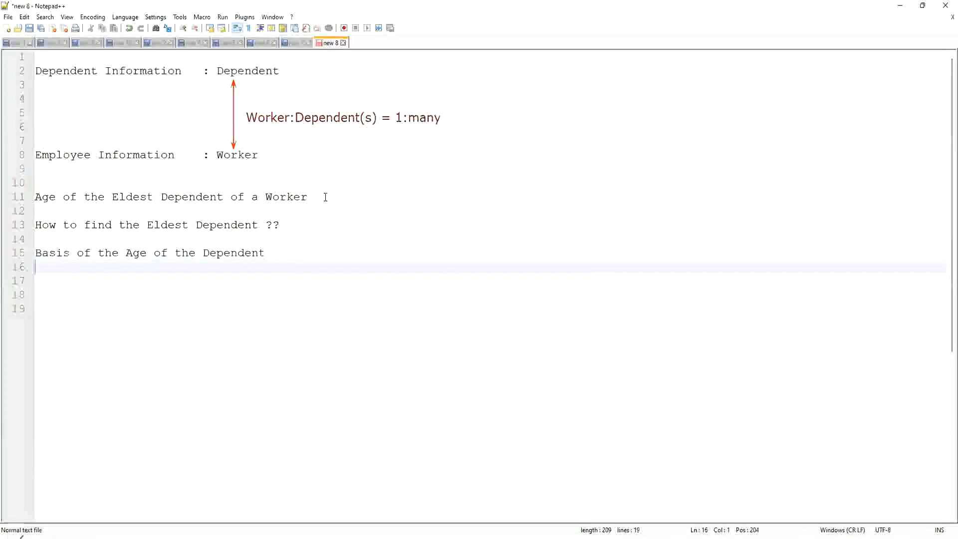
# Step: List the sample ages 15, 10, 42 under the Basis line with blank lines below
pyautogui.write('10')
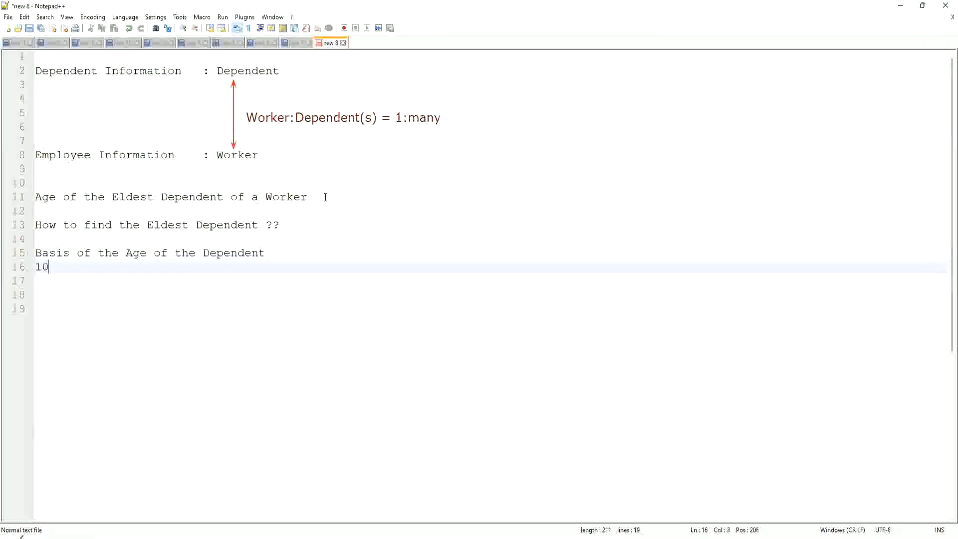
pyautogui.write(', 15,')
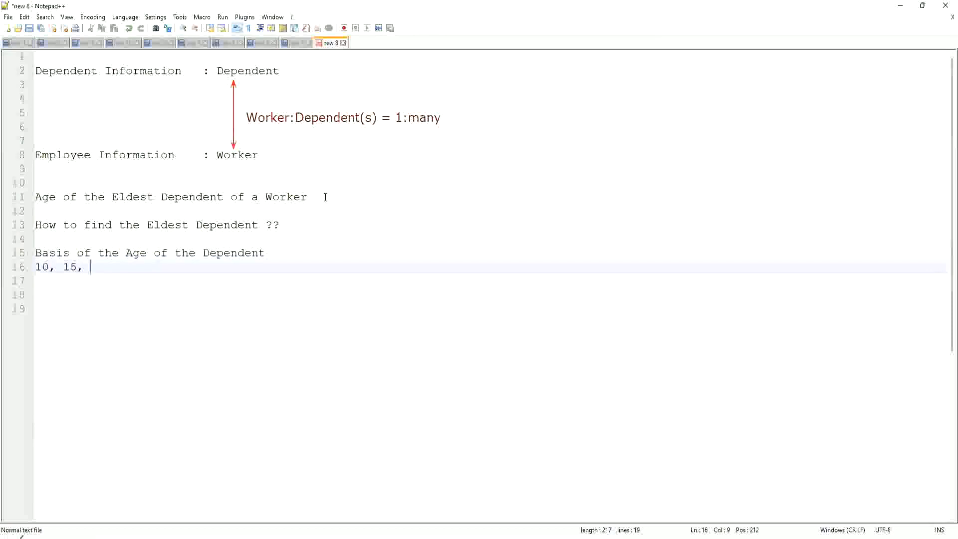
pyautogui.write('42')
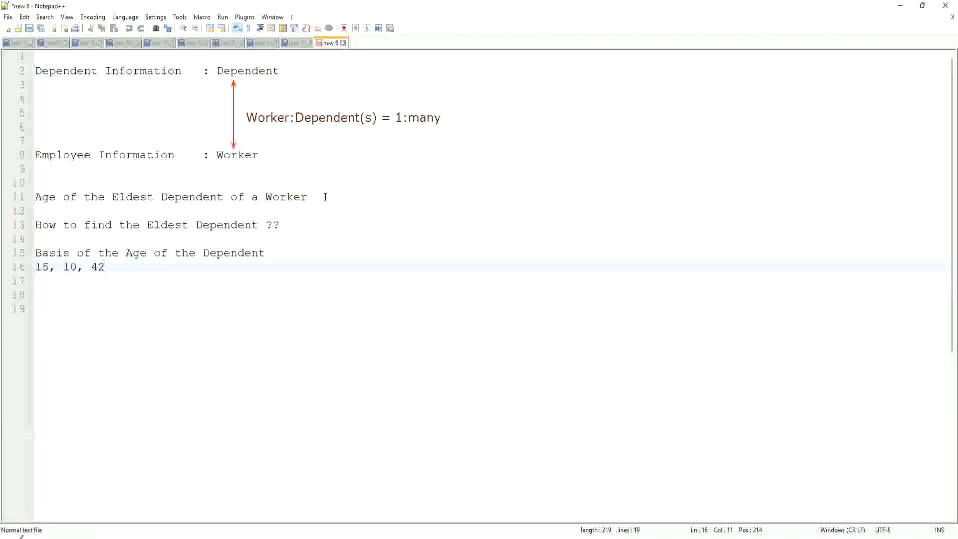
pyautogui.press('Enter')
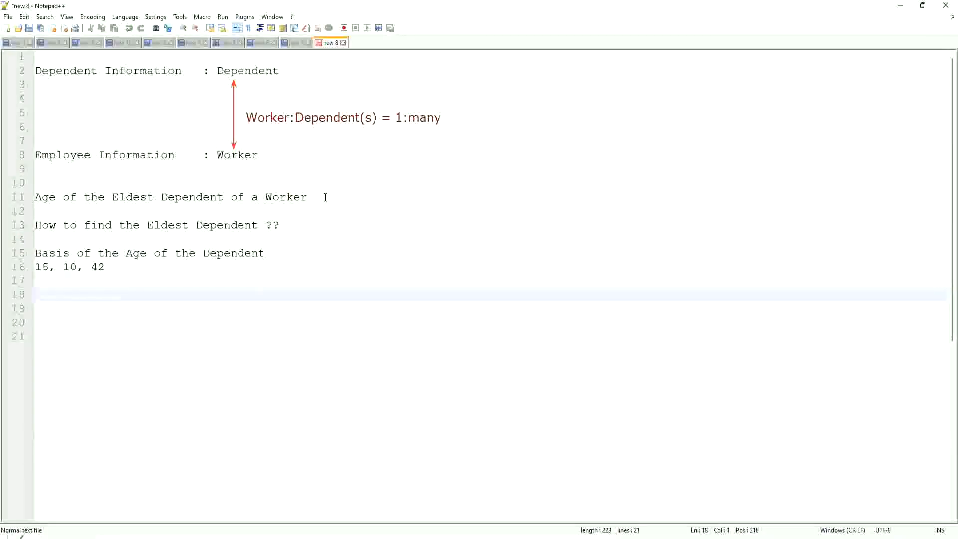
# Step: Write 'Sort - Descending : 42, 15, 10' and highlight the eldest age 42
pyautogui.write('Sort -')
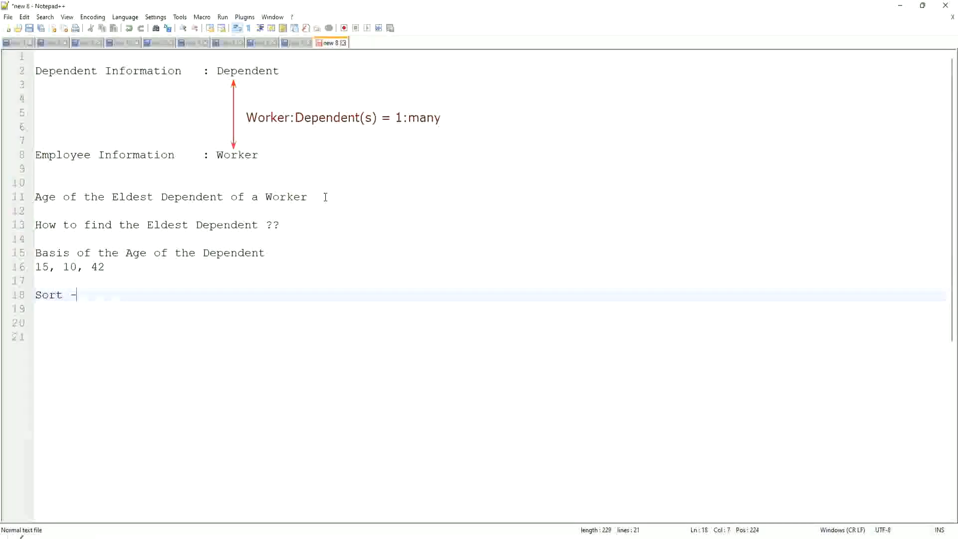
pyautogui.write('Des')
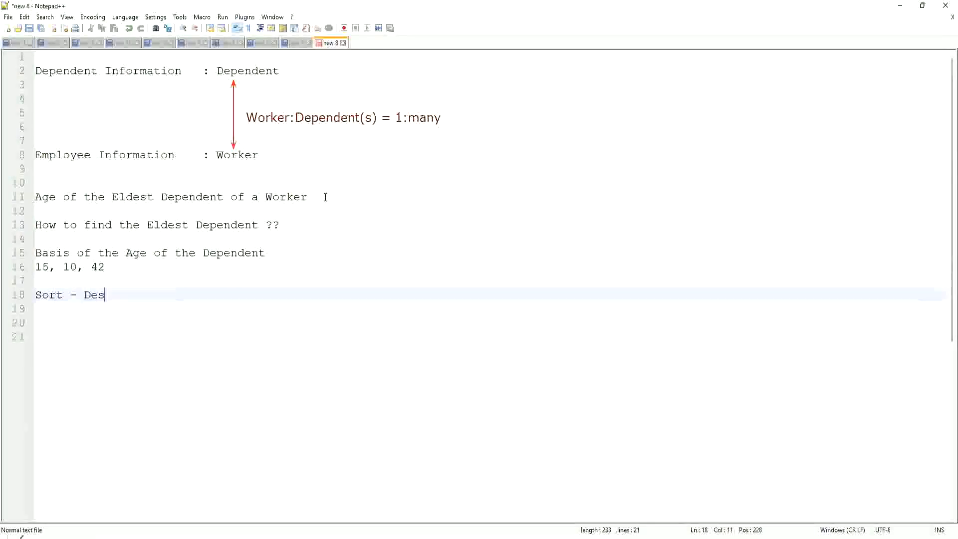
pyautogui.write('ending')
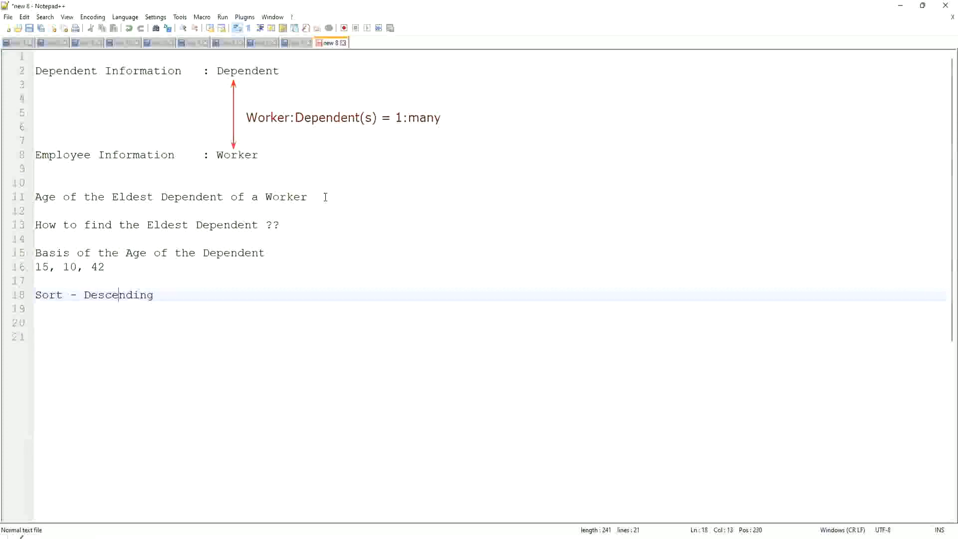
pyautogui.write(':')
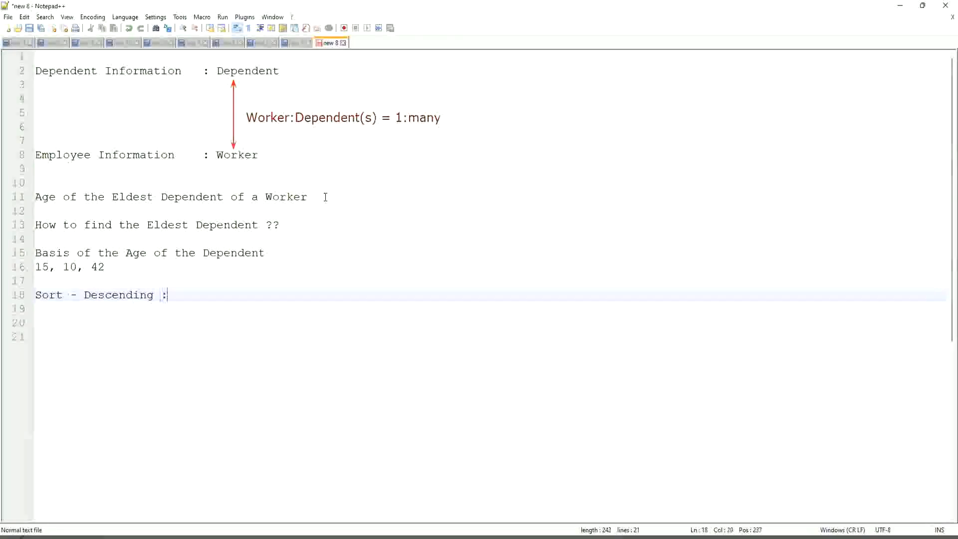
pyautogui.write('42')
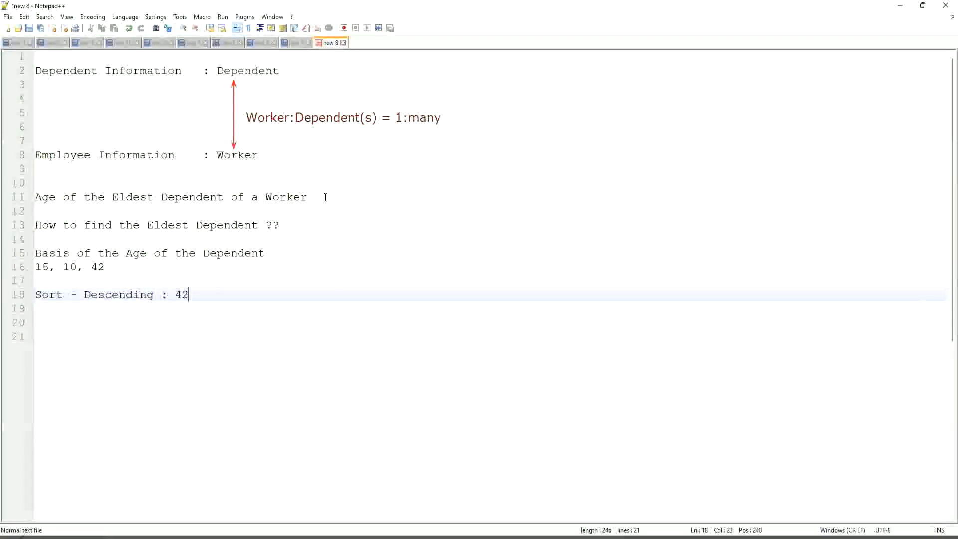
pyautogui.write(', 15')
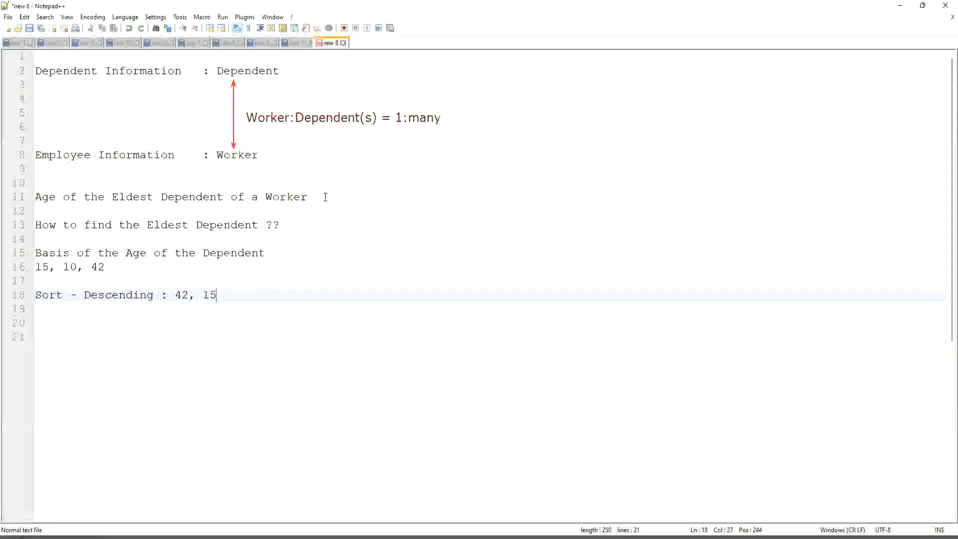
pyautogui.write(', 10')
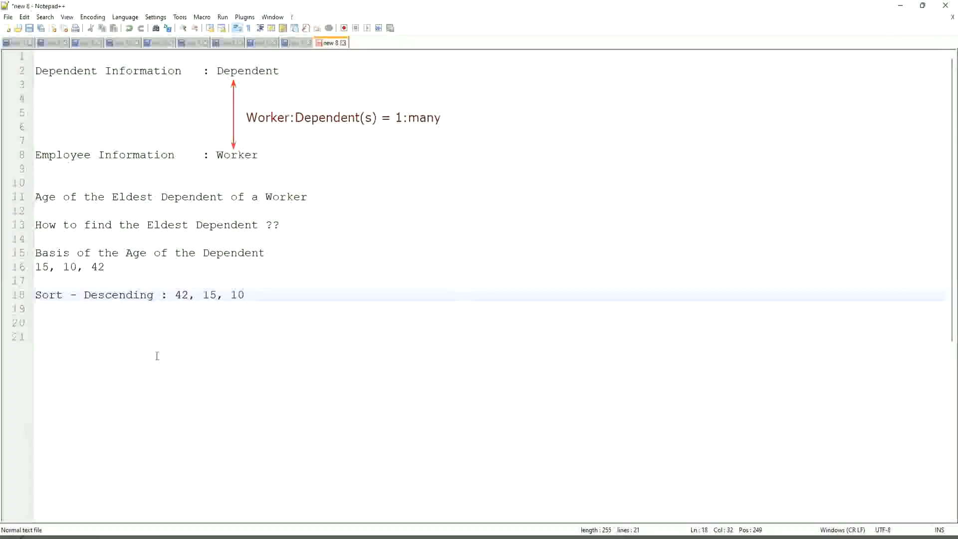
pyautogui.doubleClick(182, 295)
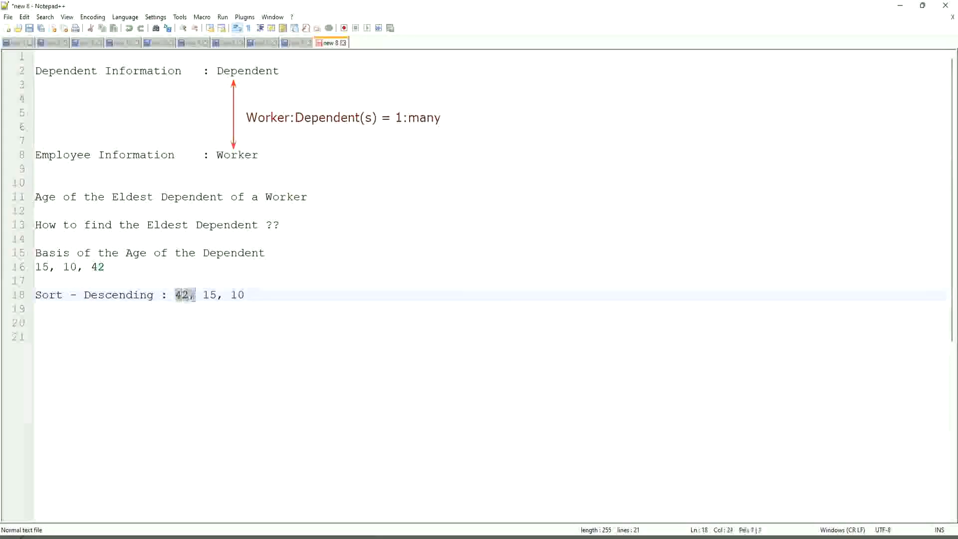